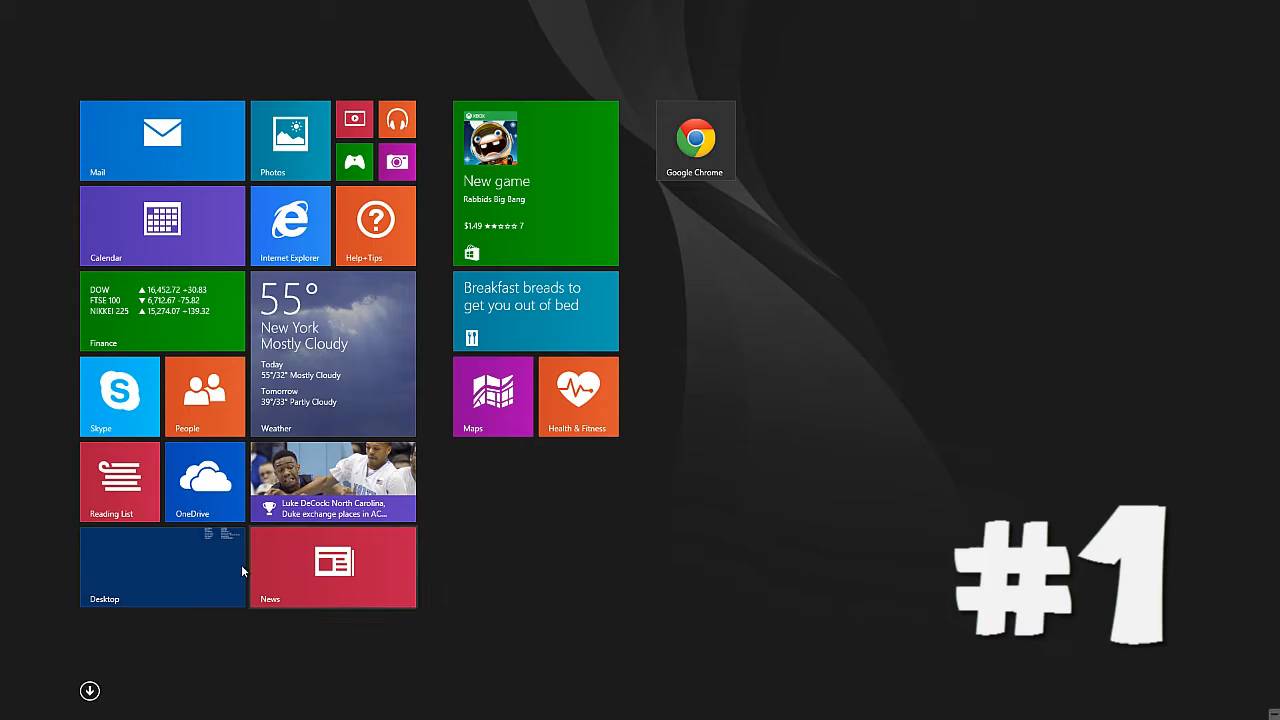
Switch from the Start screen to the desktop to see the Store app pinned on the taskbar
{"action": "left_click", "coordinate": [162, 567]}
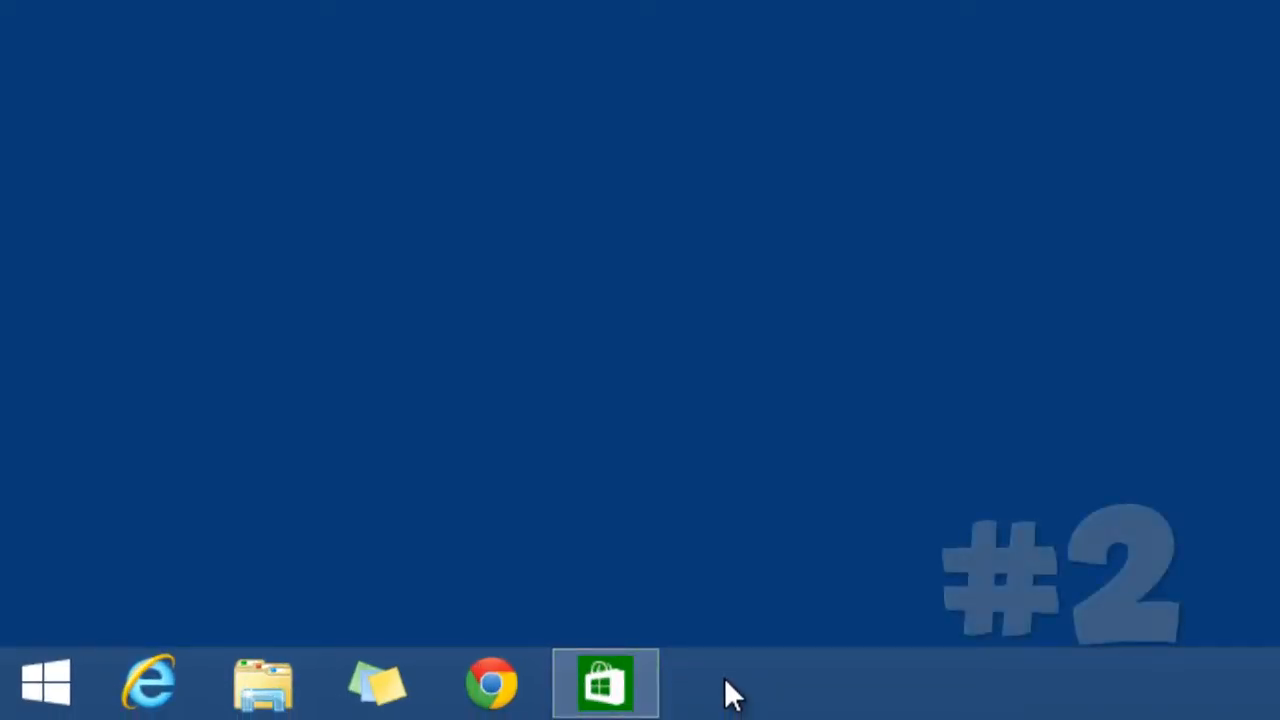
Launch the Store from its taskbar icon, revealing the title bar with minimize and close
{"action": "left_click", "coordinate": [604, 683]}
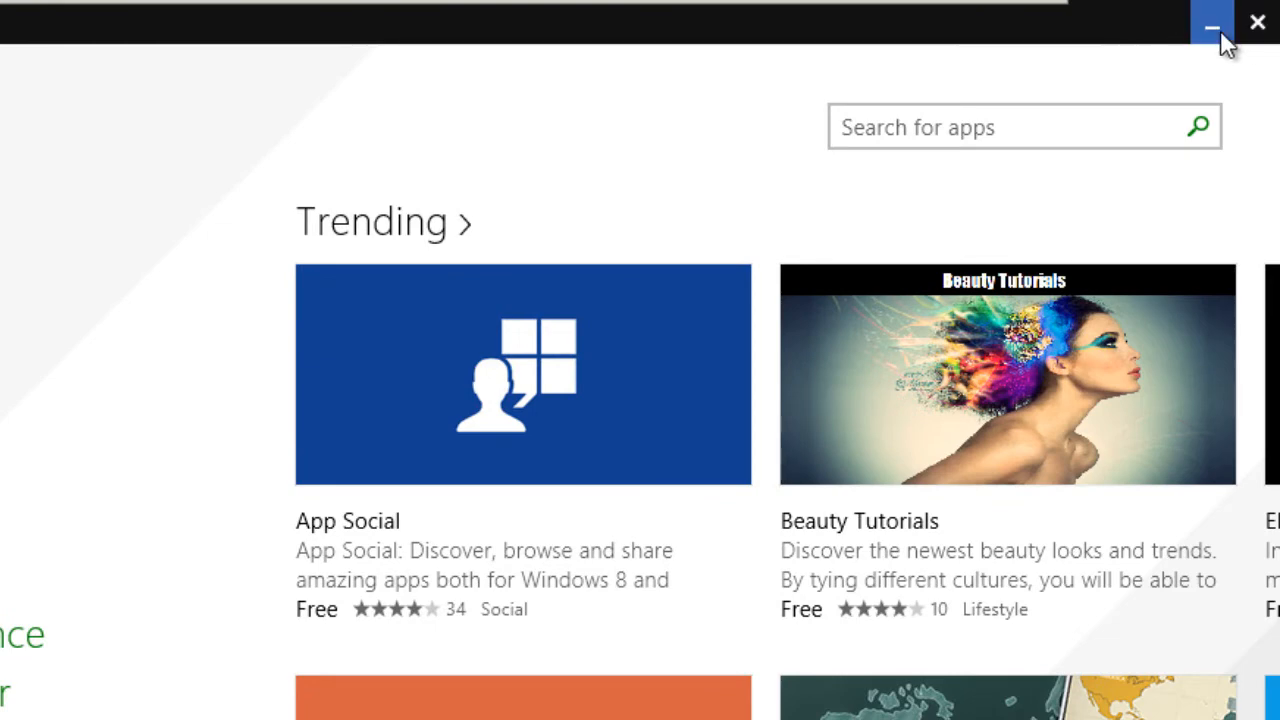
{"action": "mouse_move", "coordinate": [1257, 22]}
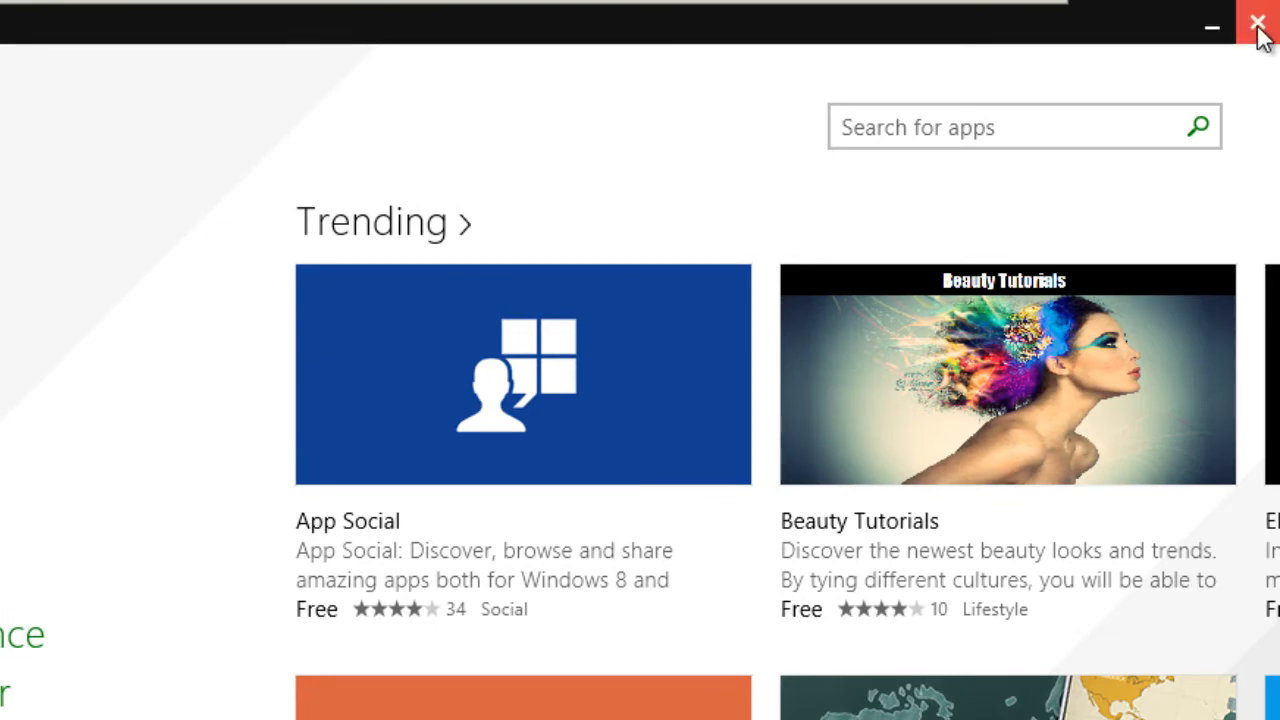
{"action": "mouse_move", "coordinate": [1050, 88]}
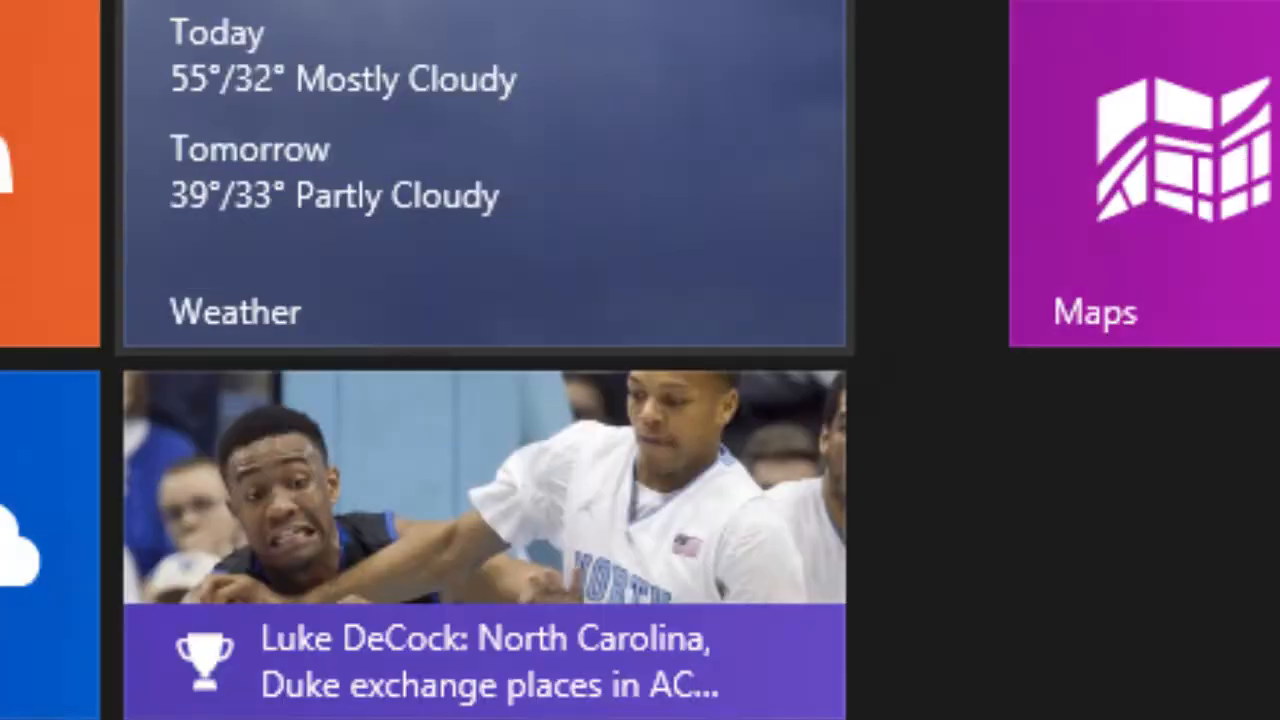
Show the Start button's power user menu, then choose Desktop from it
{"action": "right_click", "coordinate": [20, 690]}
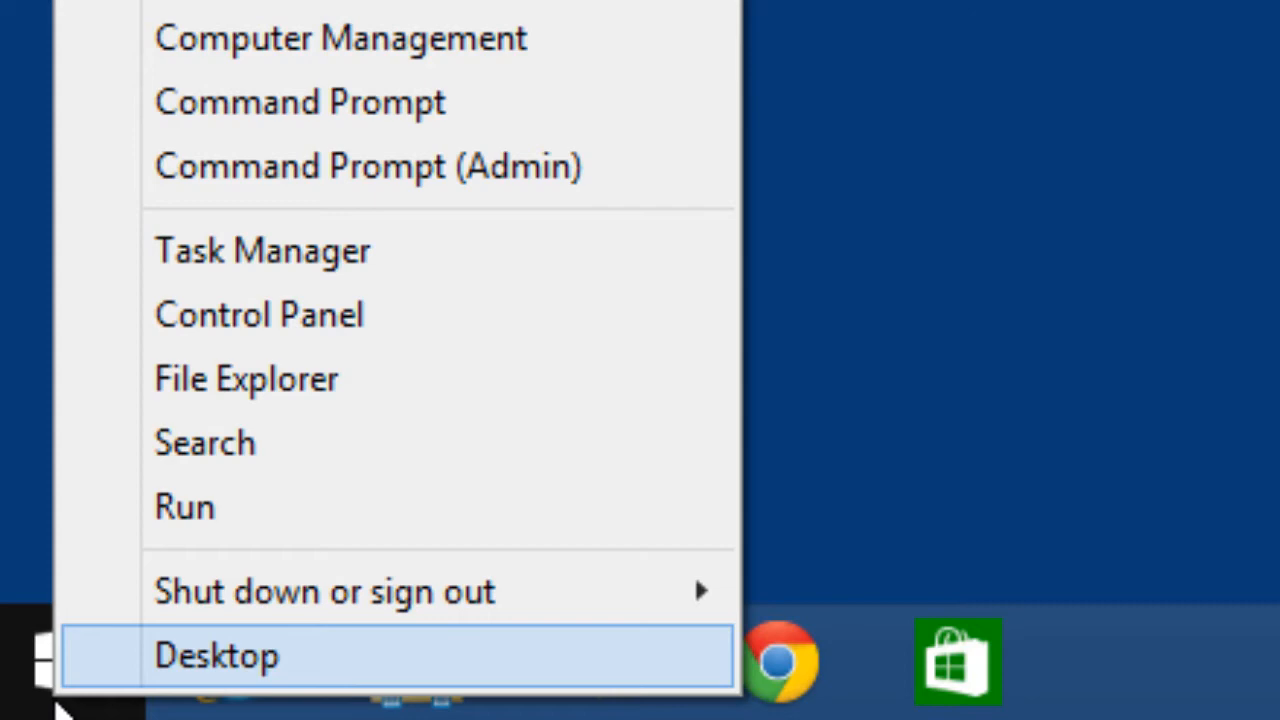
{"action": "left_click", "coordinate": [216, 655]}
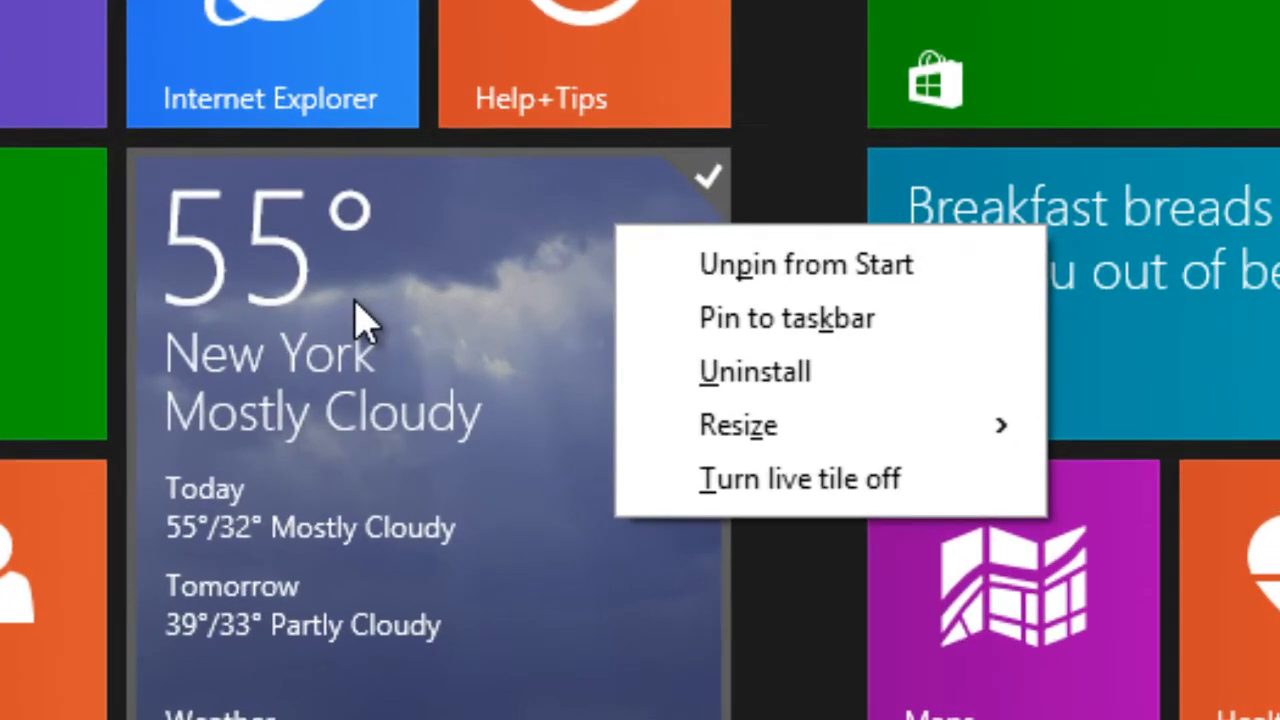
{"action": "mouse_move", "coordinate": [620, 295]}
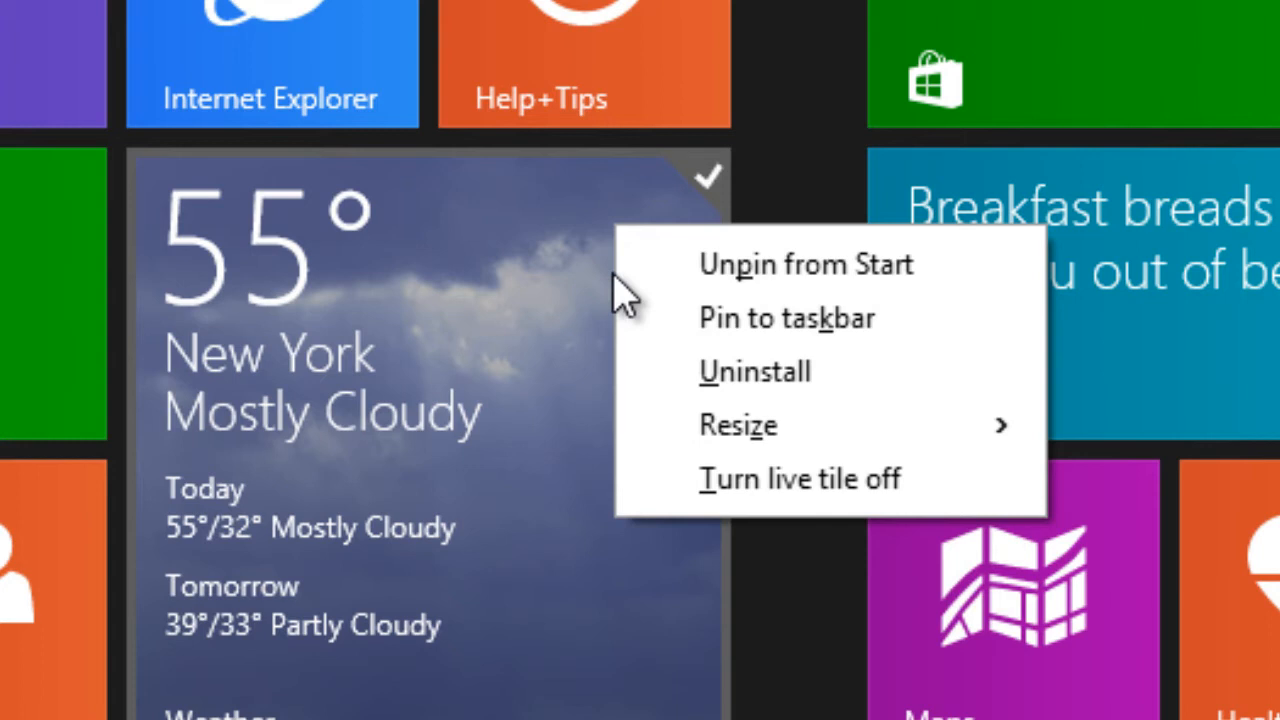
{"action": "mouse_move", "coordinate": [685, 285]}
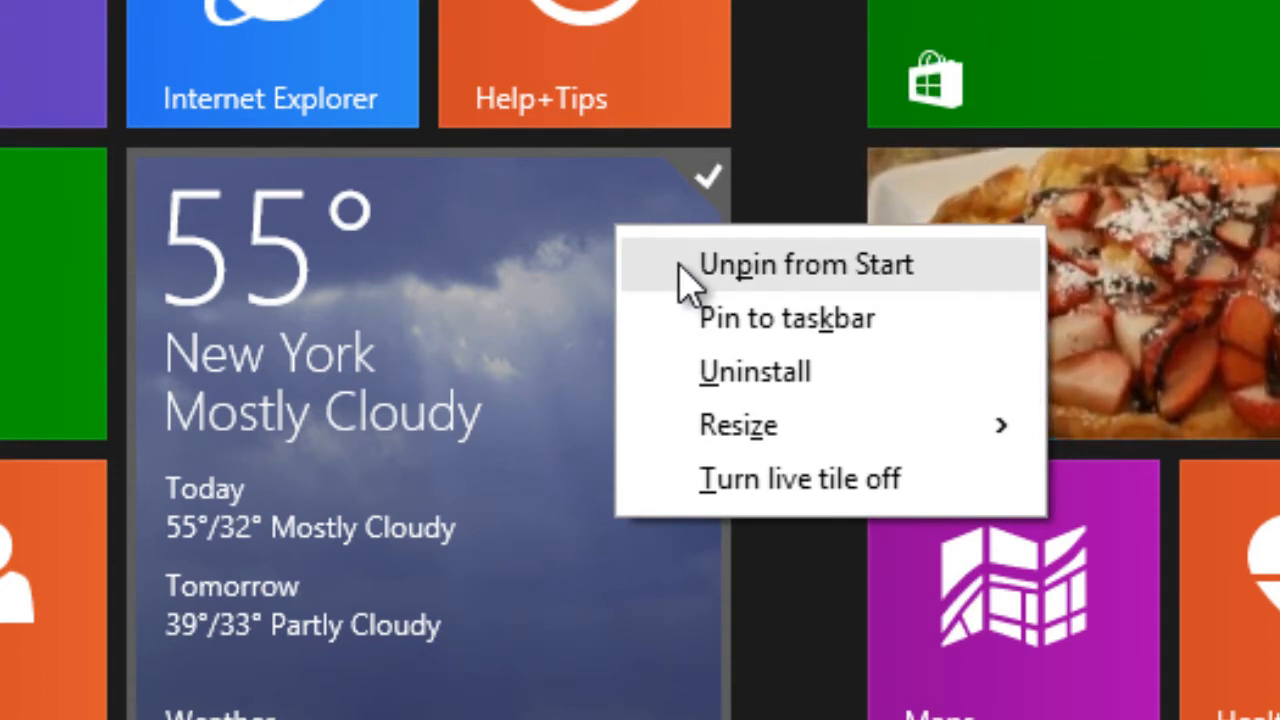
{"action": "mouse_move", "coordinate": [780, 345]}
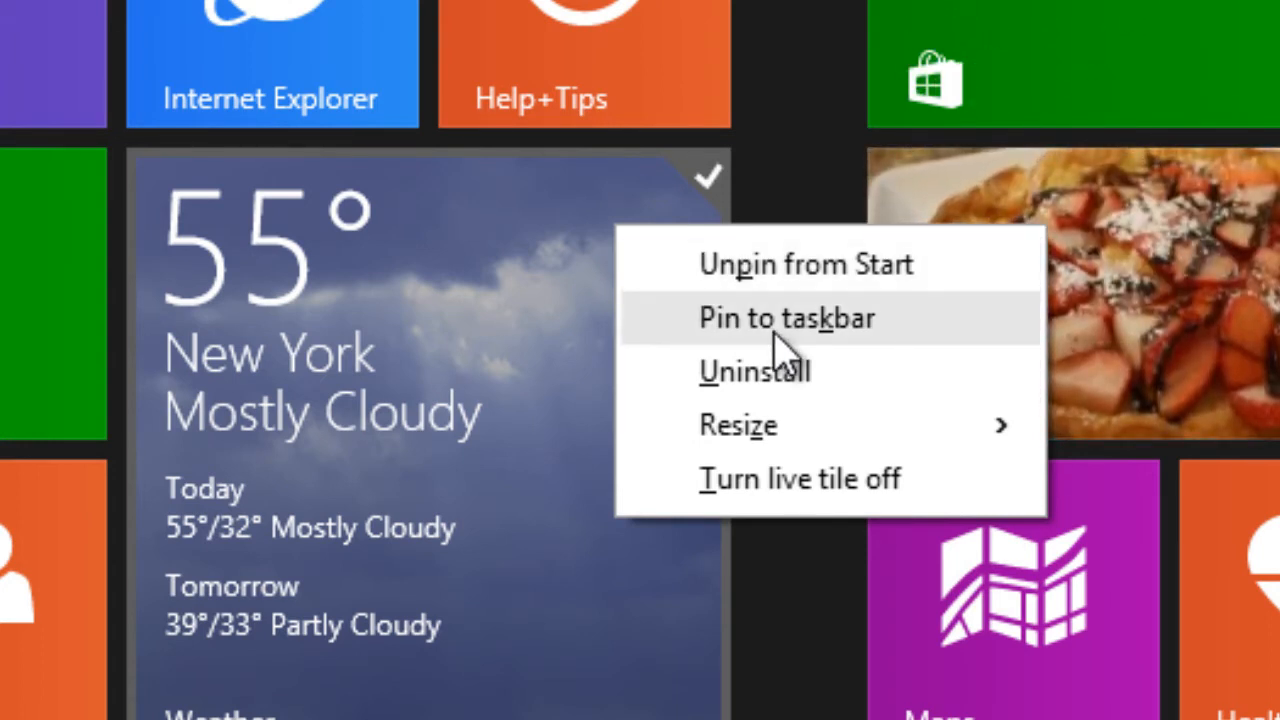
{"action": "mouse_move", "coordinate": [785, 400]}
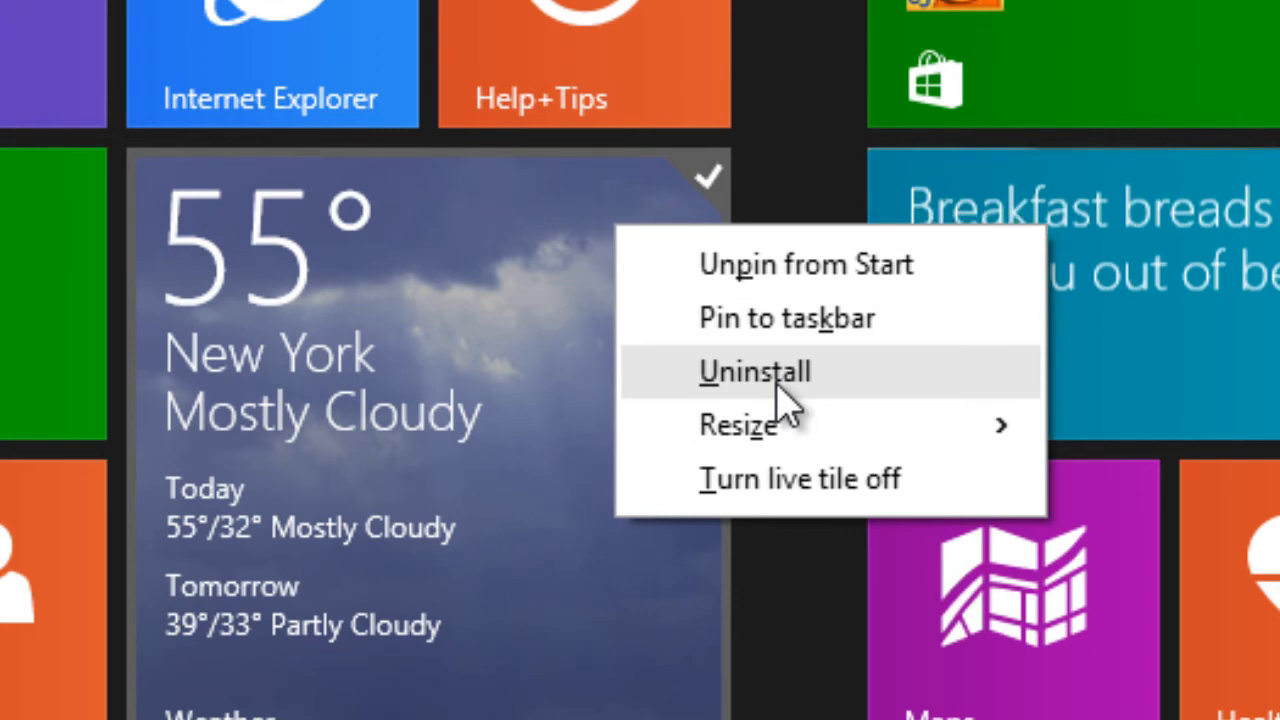
Show the Weather tile's context menu with unpin, pin to taskbar, uninstall and resize options
{"action": "left_click", "coordinate": [737, 424]}
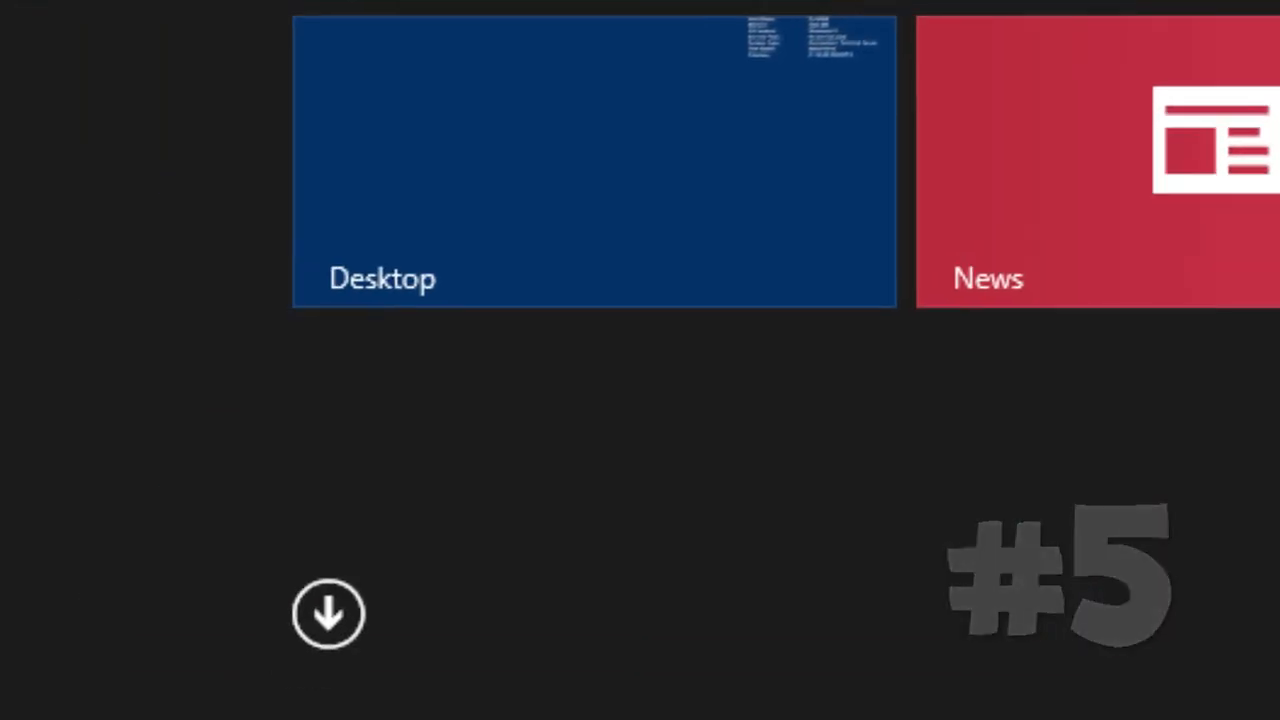
Open Apps view from the Start screen and sort the app list by name
{"action": "left_click", "coordinate": [328, 614]}
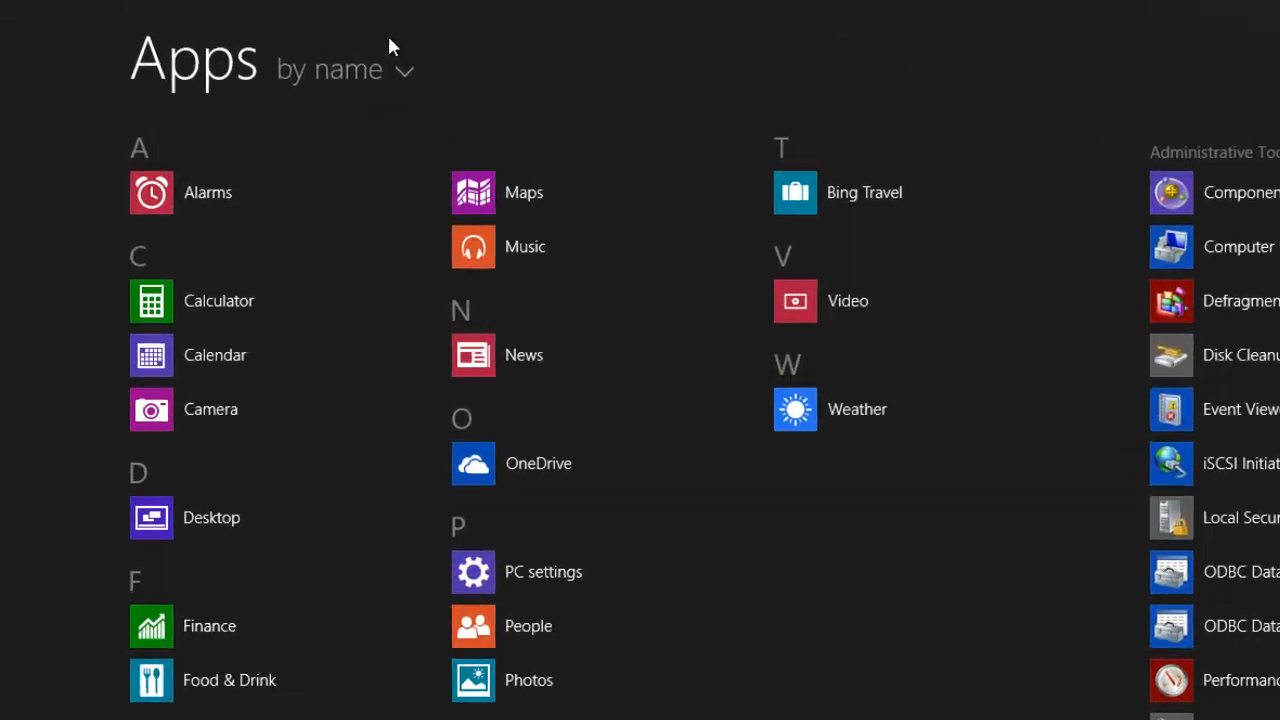
{"action": "left_click", "coordinate": [345, 68]}
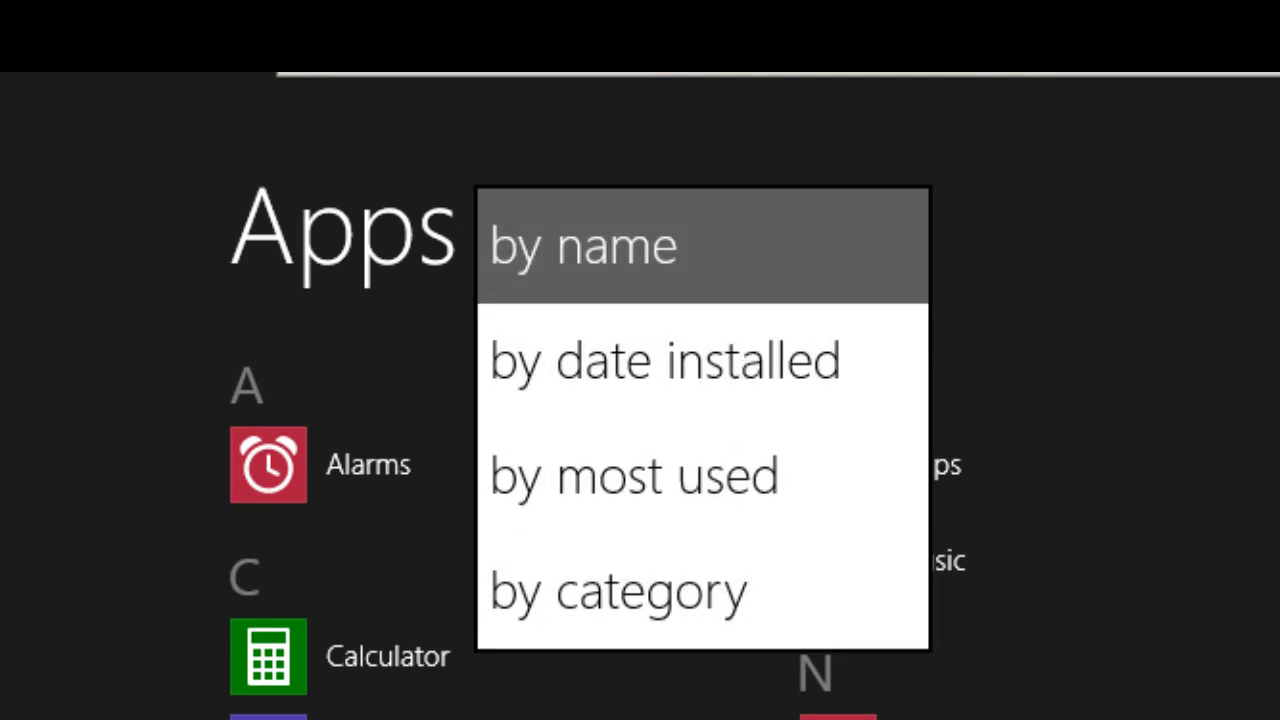
{"action": "left_click", "coordinate": [583, 245]}
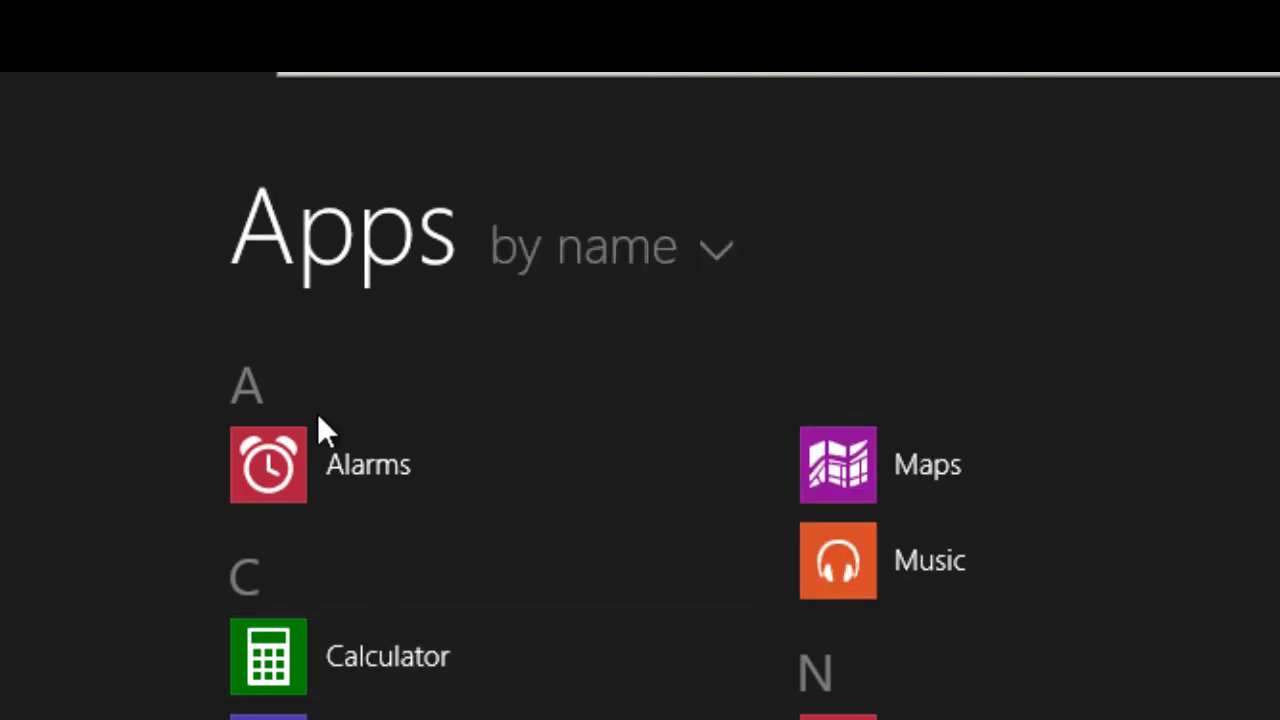